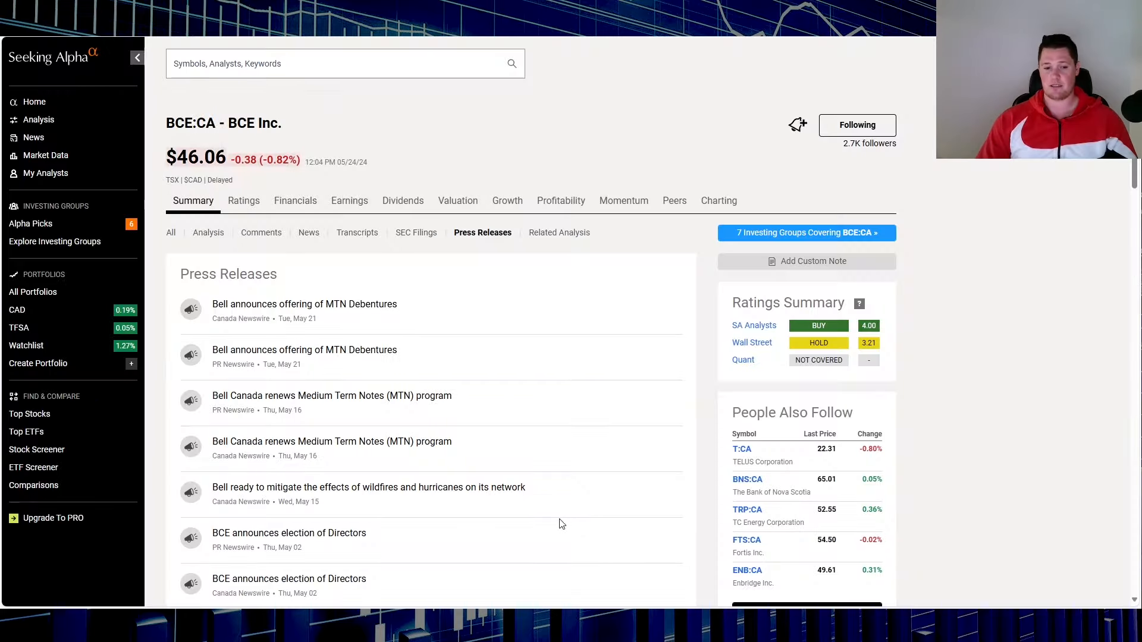
# - Show BCE's TipRanks analyst ratings (Moderate Buy, C$50.11 average target) under Fundamentals
pyautogui.scroll(-3)
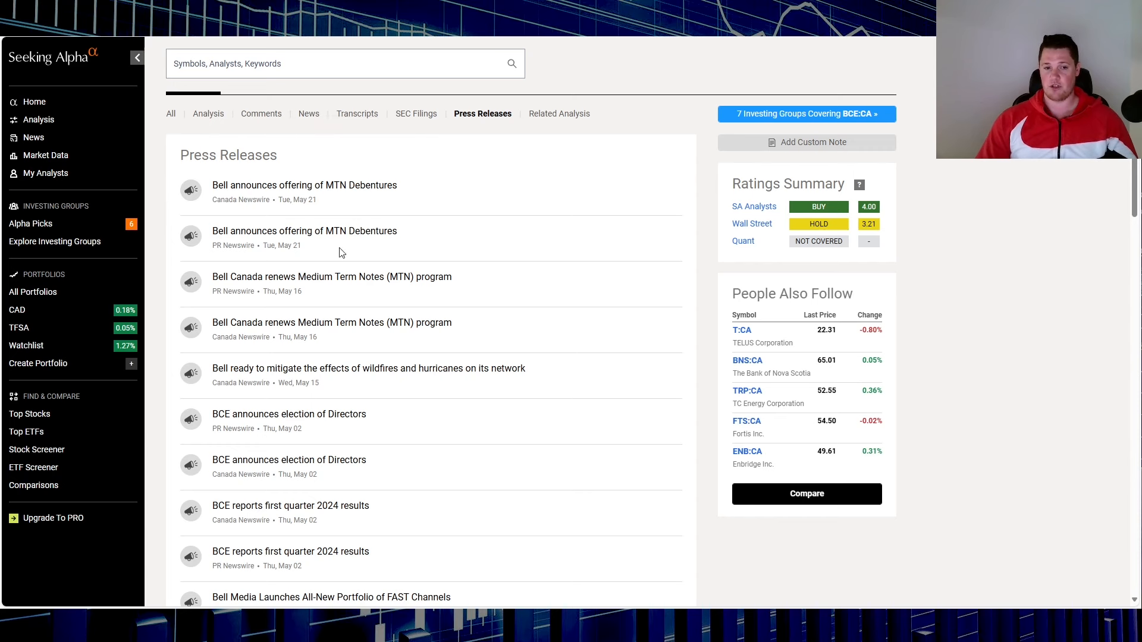
pyautogui.moveTo(366, 161)
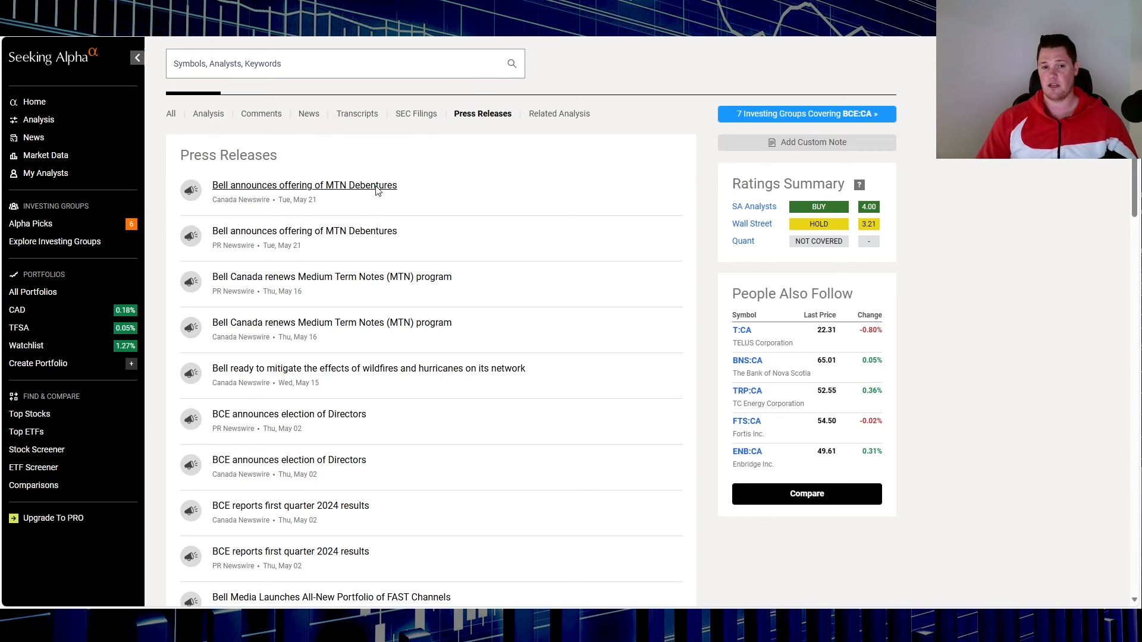
pyautogui.click(303, 185)
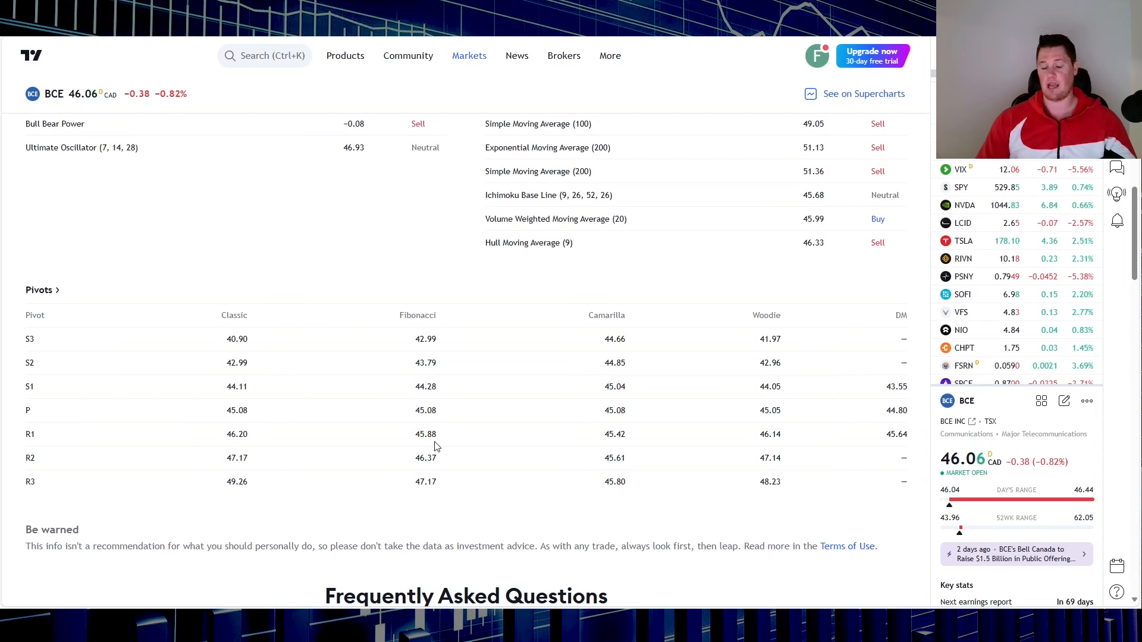
pyautogui.moveTo(444, 476)
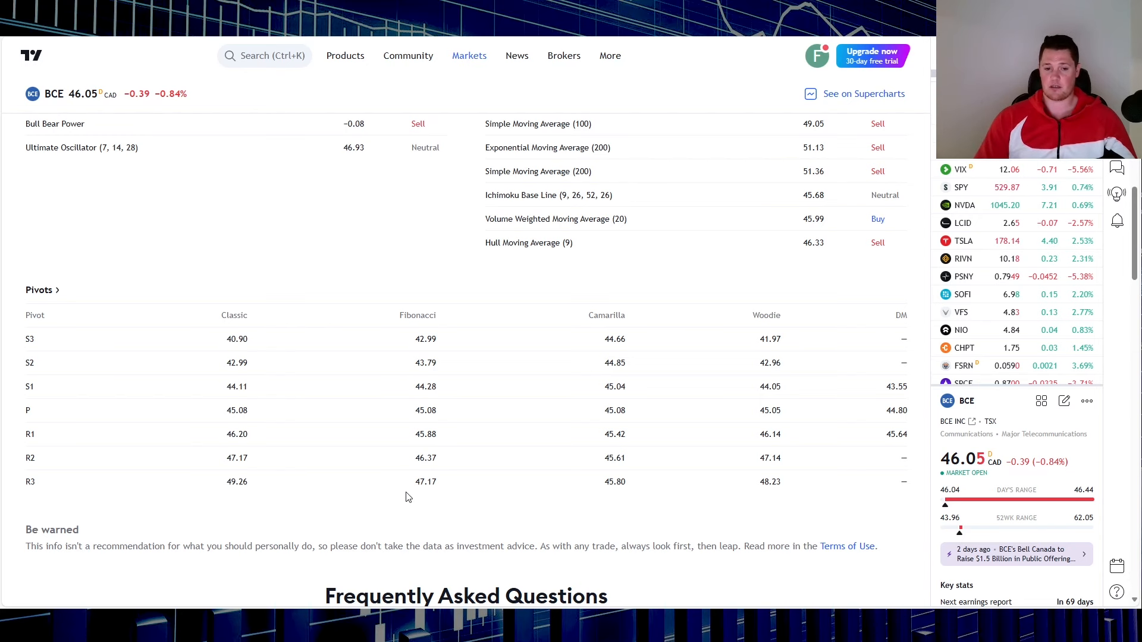
pyautogui.moveTo(432, 470)
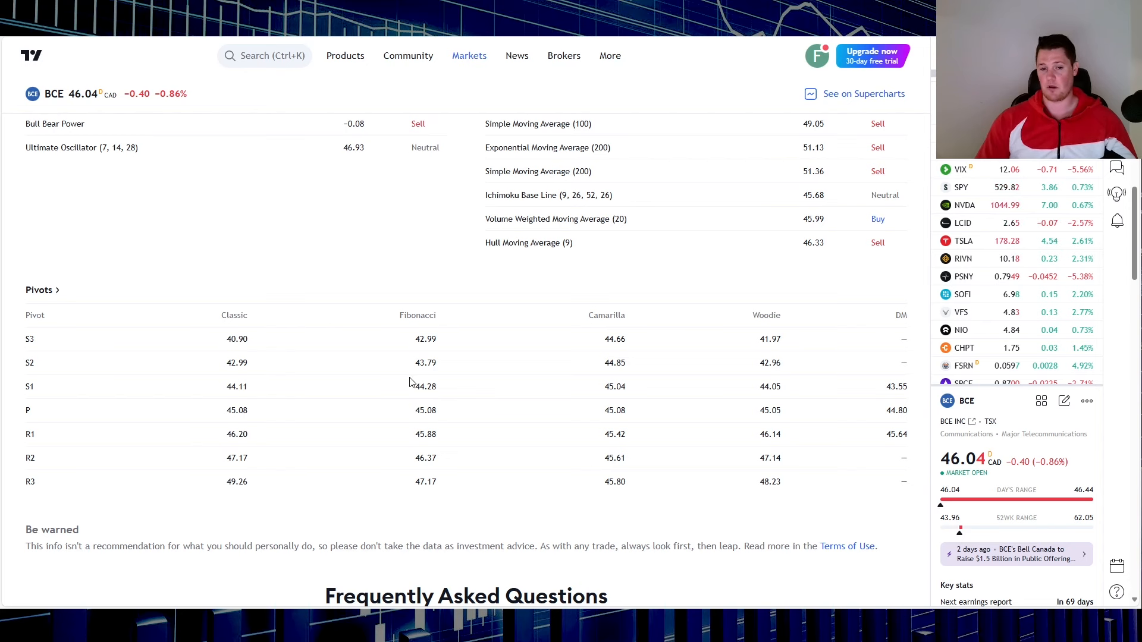
pyautogui.moveTo(439, 377)
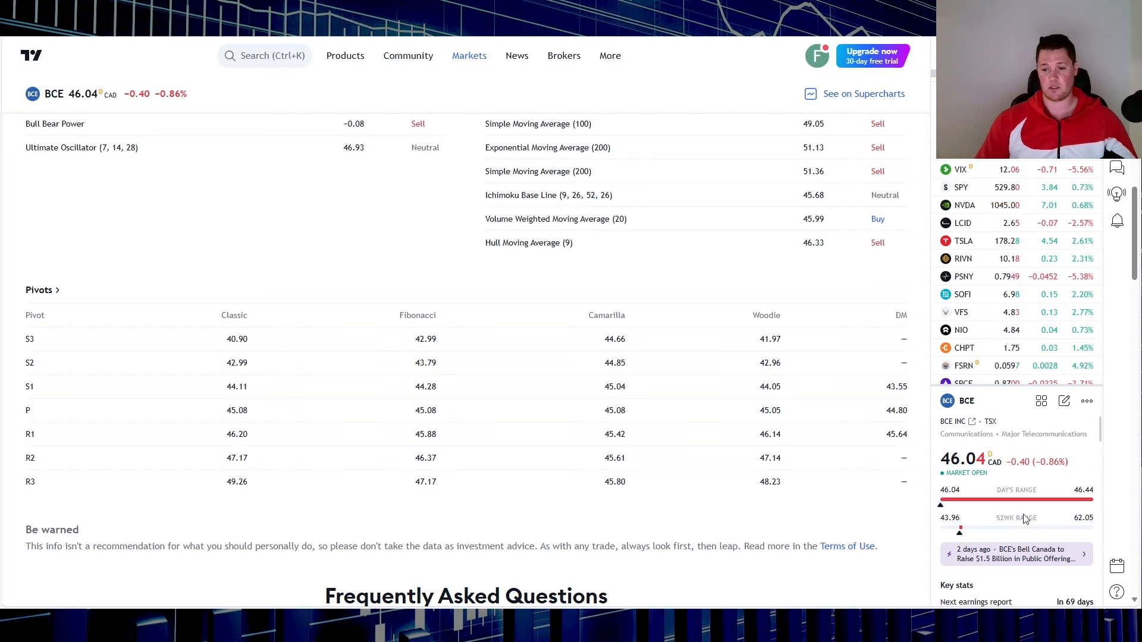
pyautogui.moveTo(984, 507)
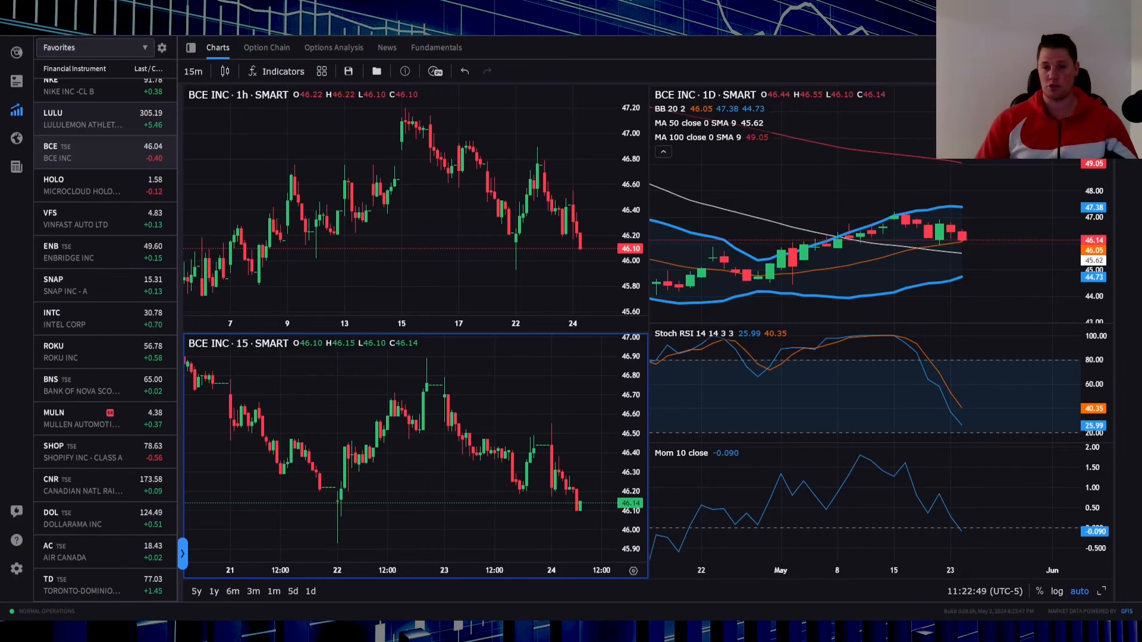
pyautogui.moveTo(947, 250)
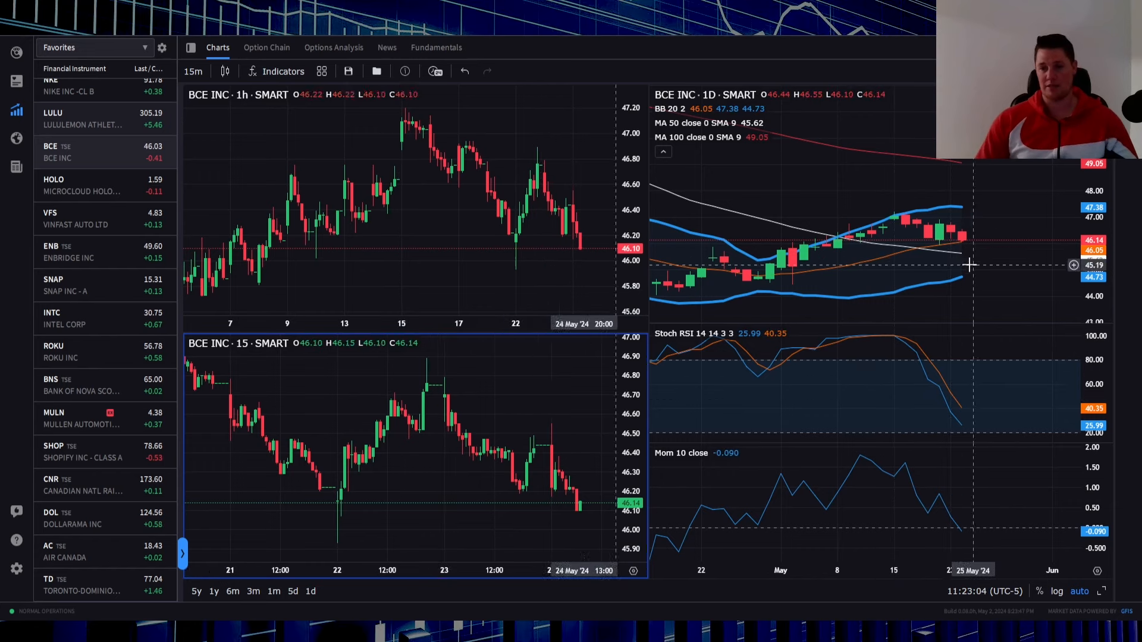
pyautogui.moveTo(976, 330)
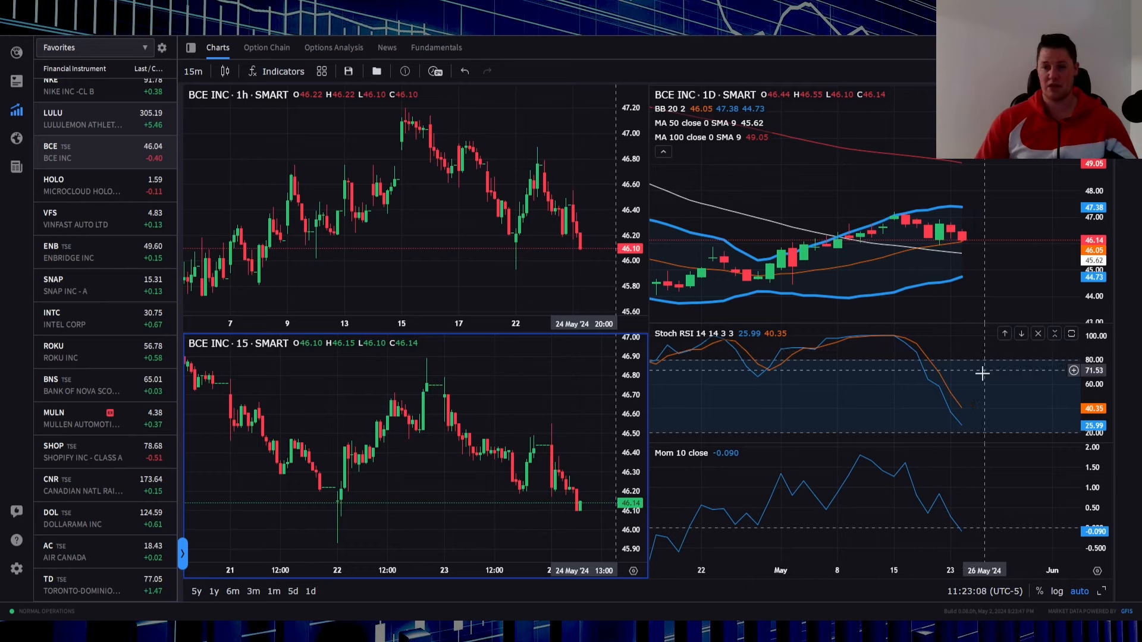
pyautogui.moveTo(975, 430)
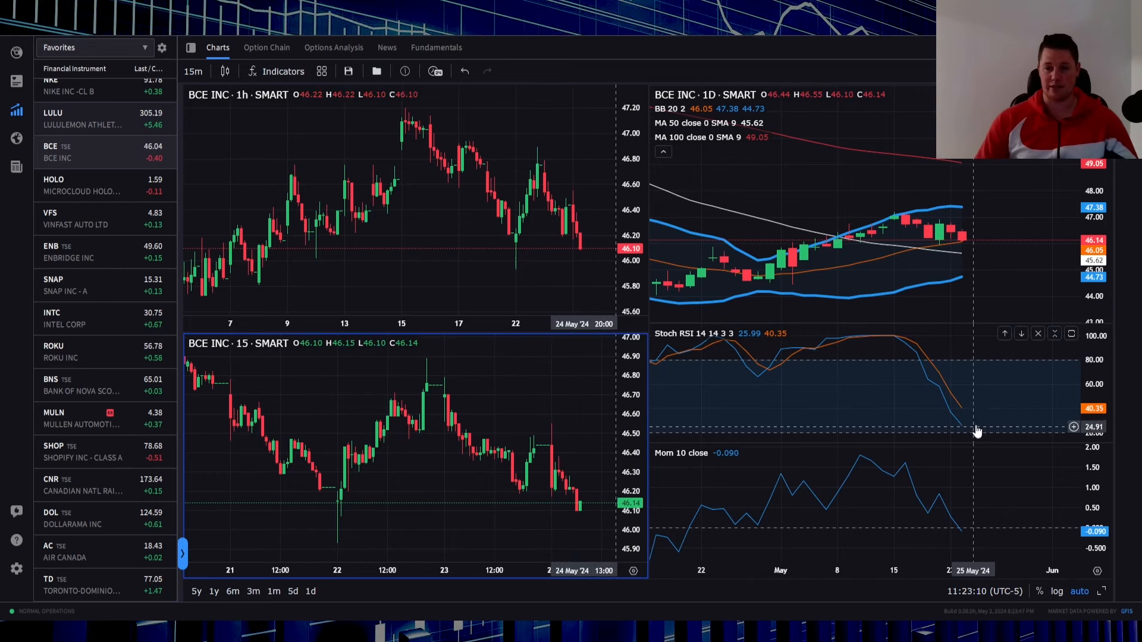
pyautogui.moveTo(978, 386)
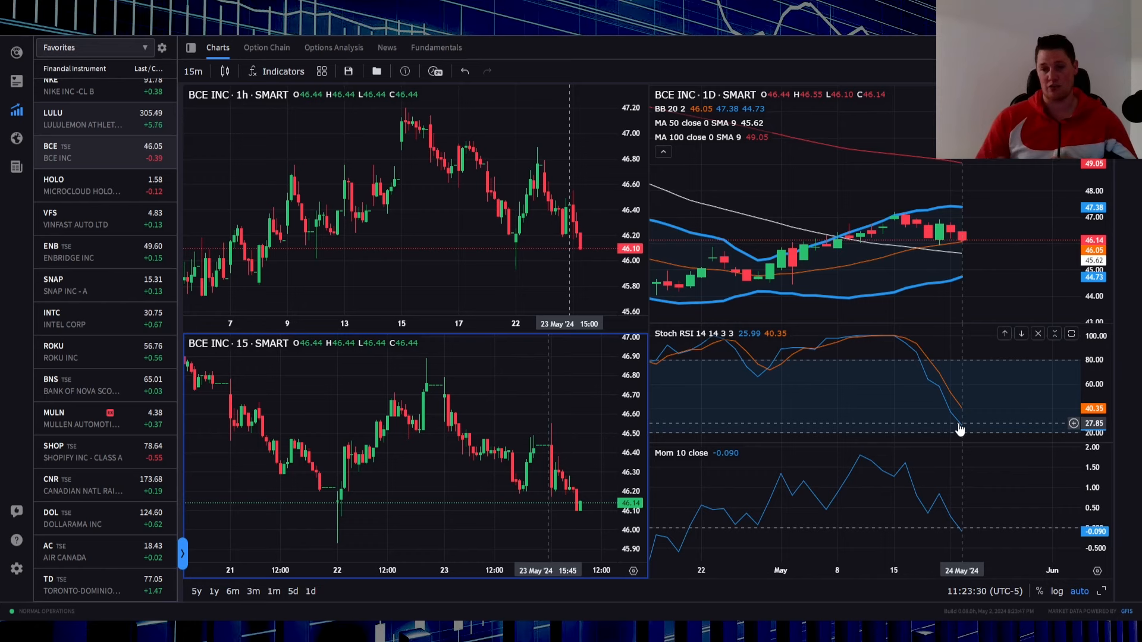
pyautogui.moveTo(844, 349)
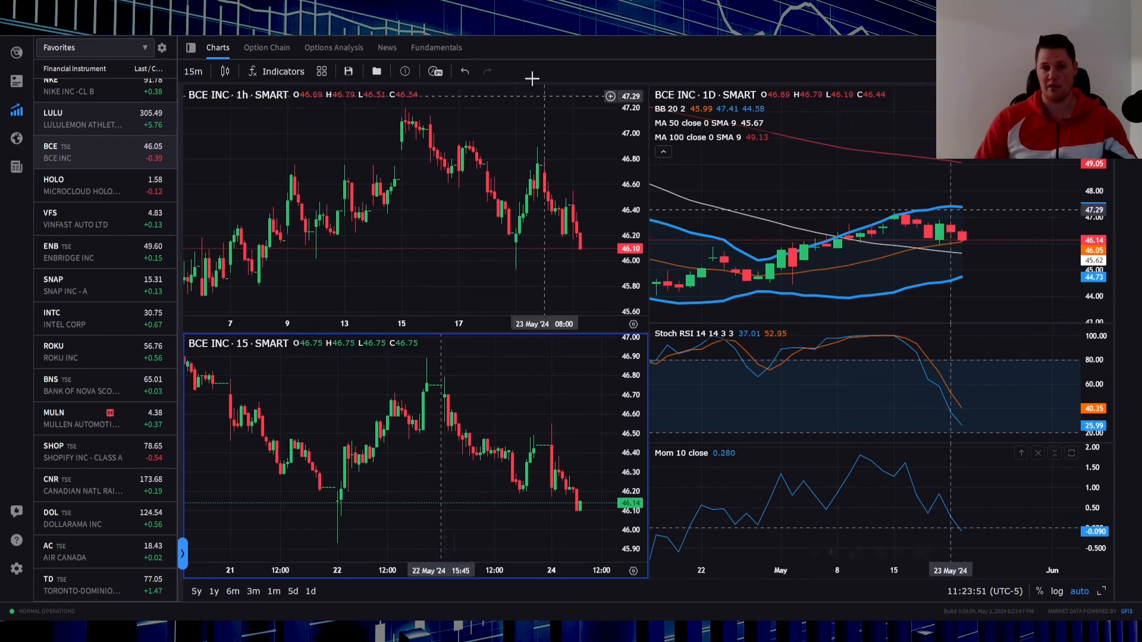
pyautogui.click(436, 47)
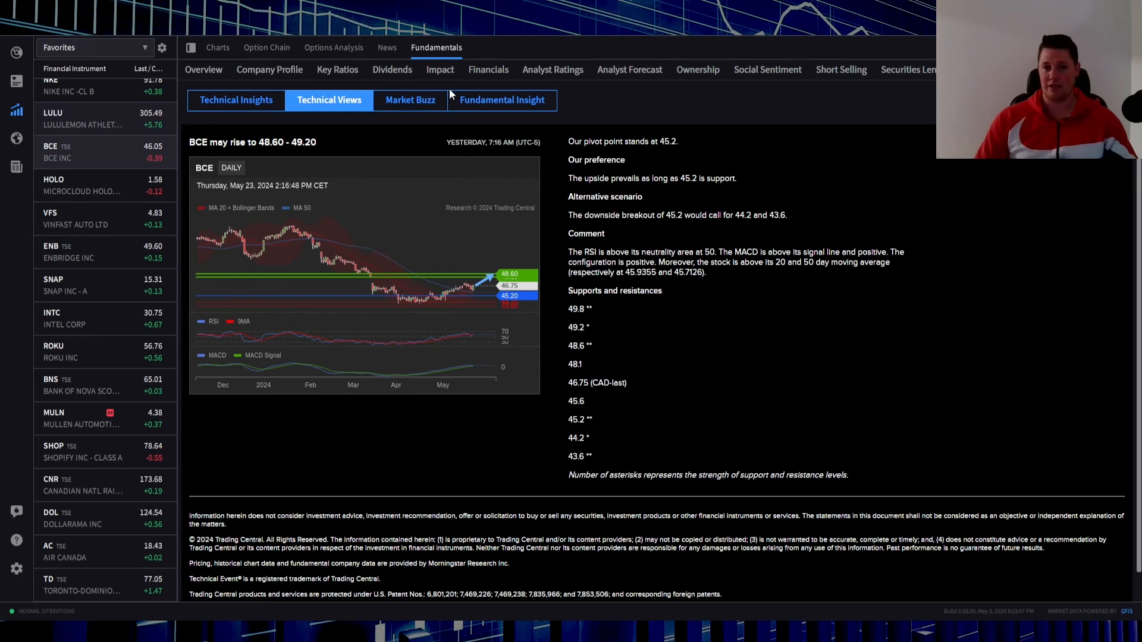
pyautogui.click(552, 69)
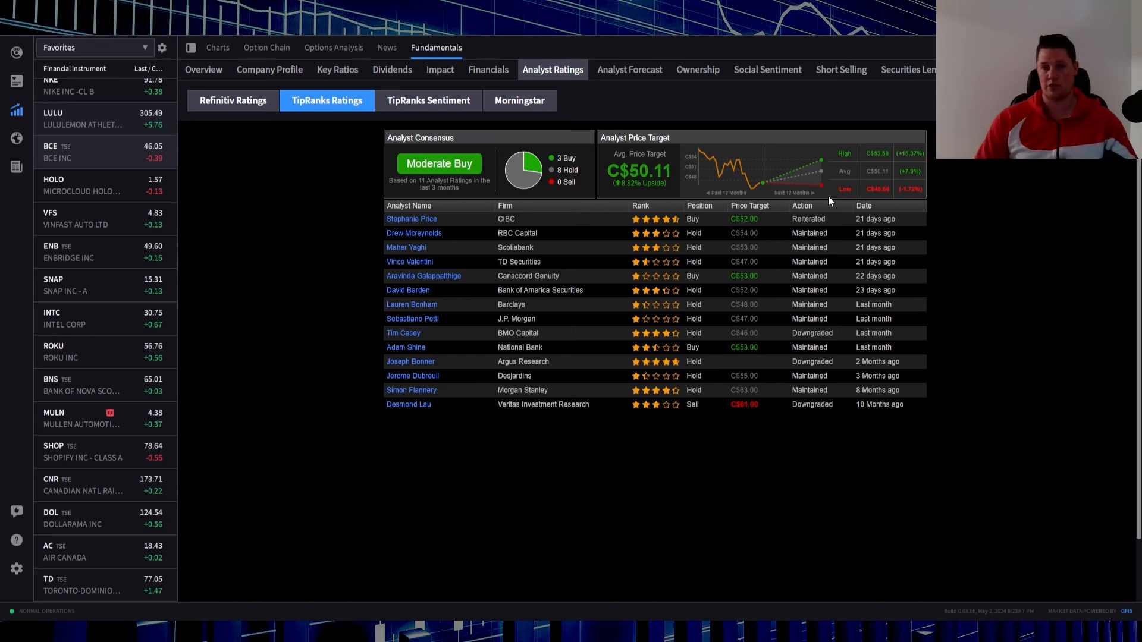
pyautogui.moveTo(765, 234)
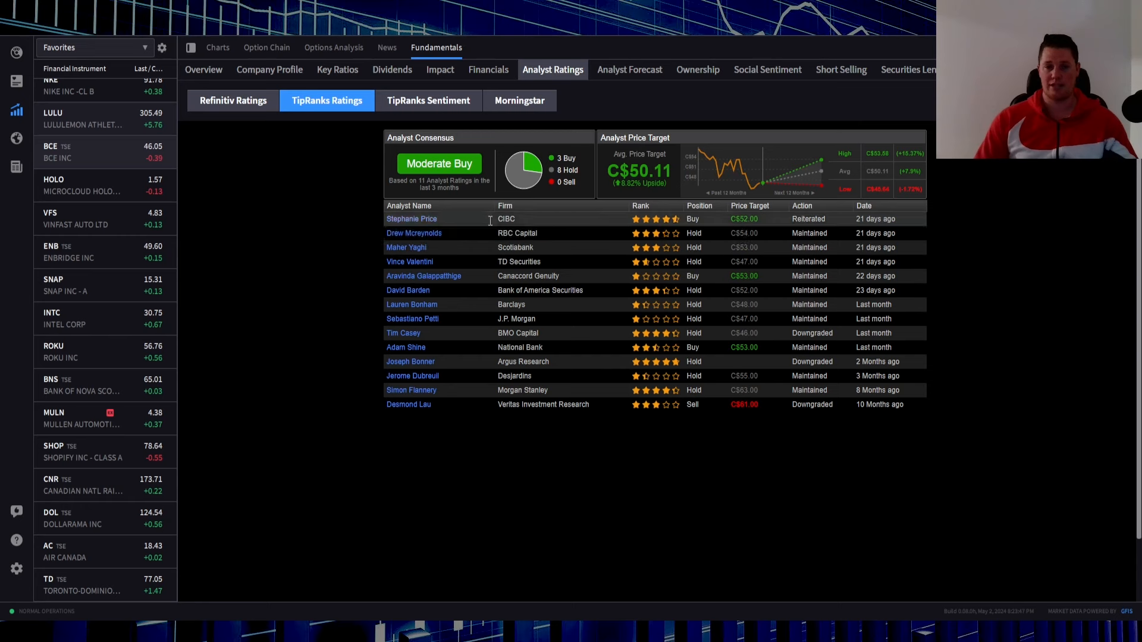
# - Review one analyst's track record, then move to the Technical Views section
pyautogui.click(410, 219)
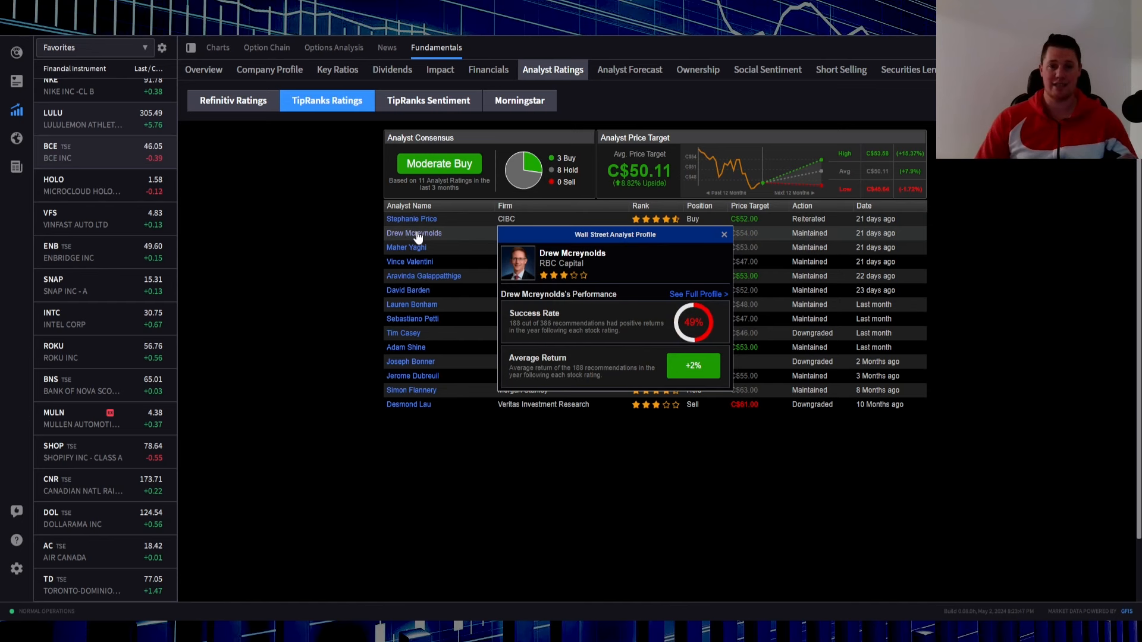
pyautogui.click(724, 234)
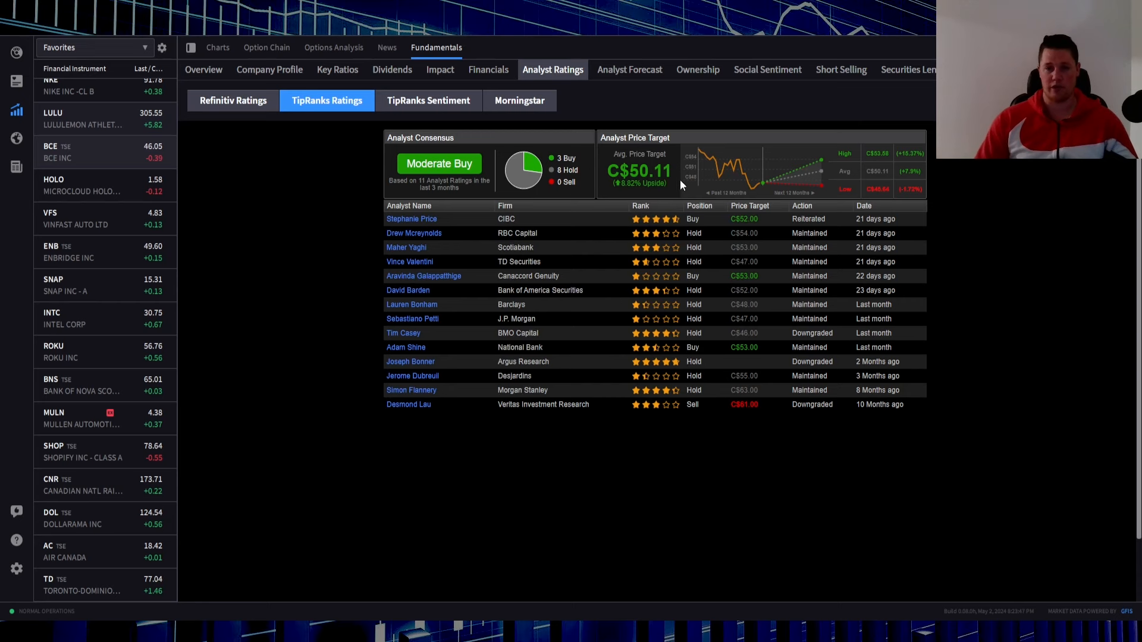
pyautogui.moveTo(668, 190)
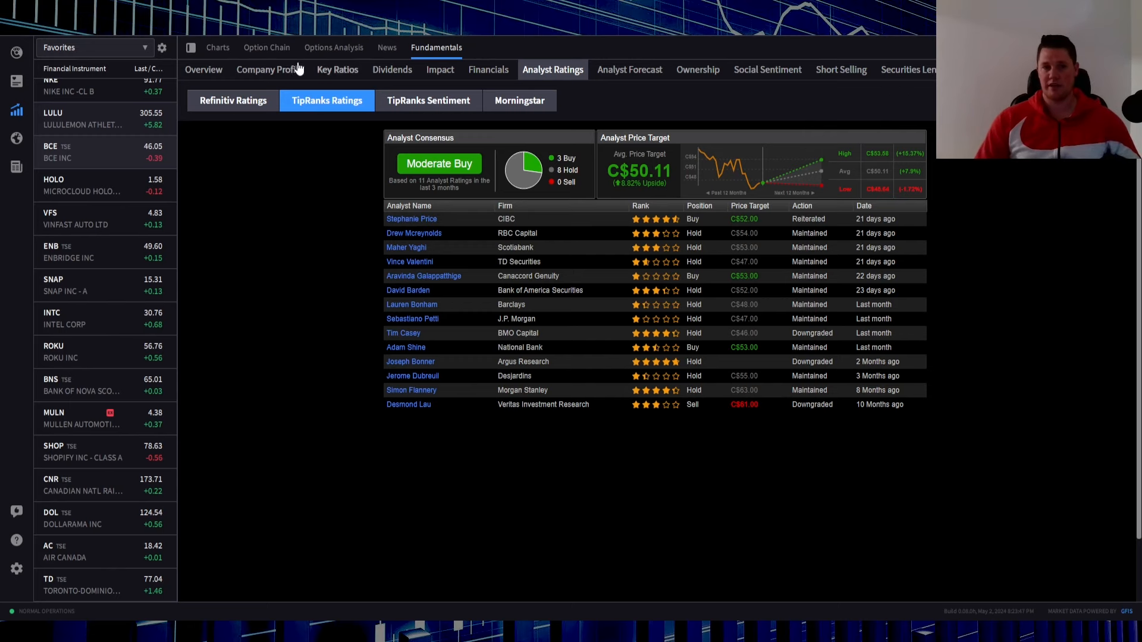
pyautogui.click(203, 69)
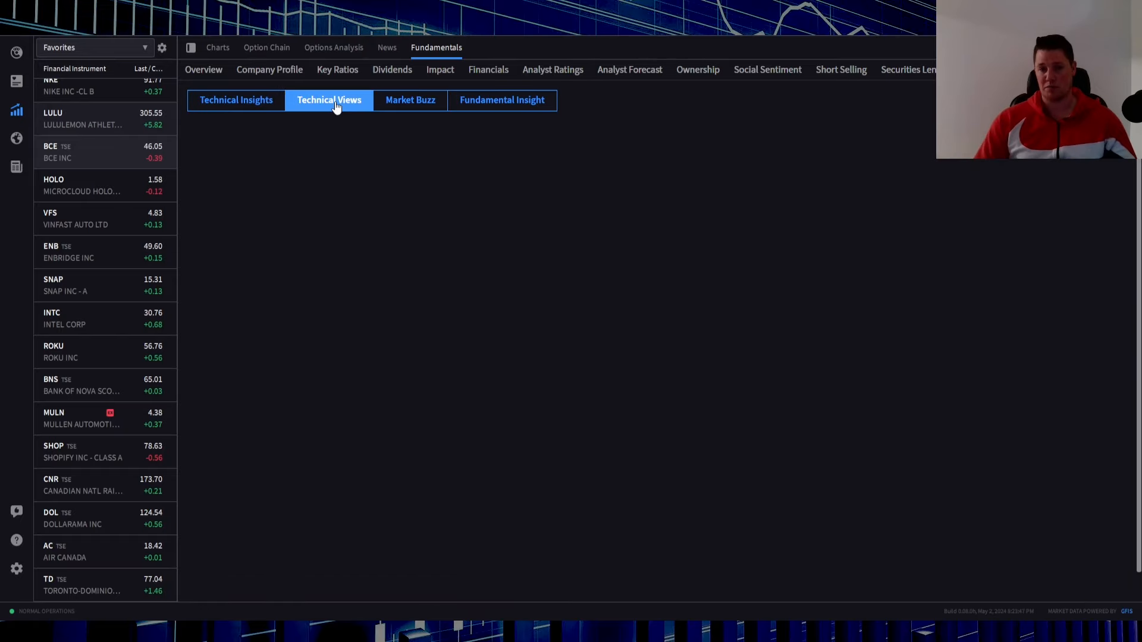
# - Load the Trading Central technical view for BCE: rise to 48.60–49.20, pivot 45.2
pyautogui.click(329, 100)
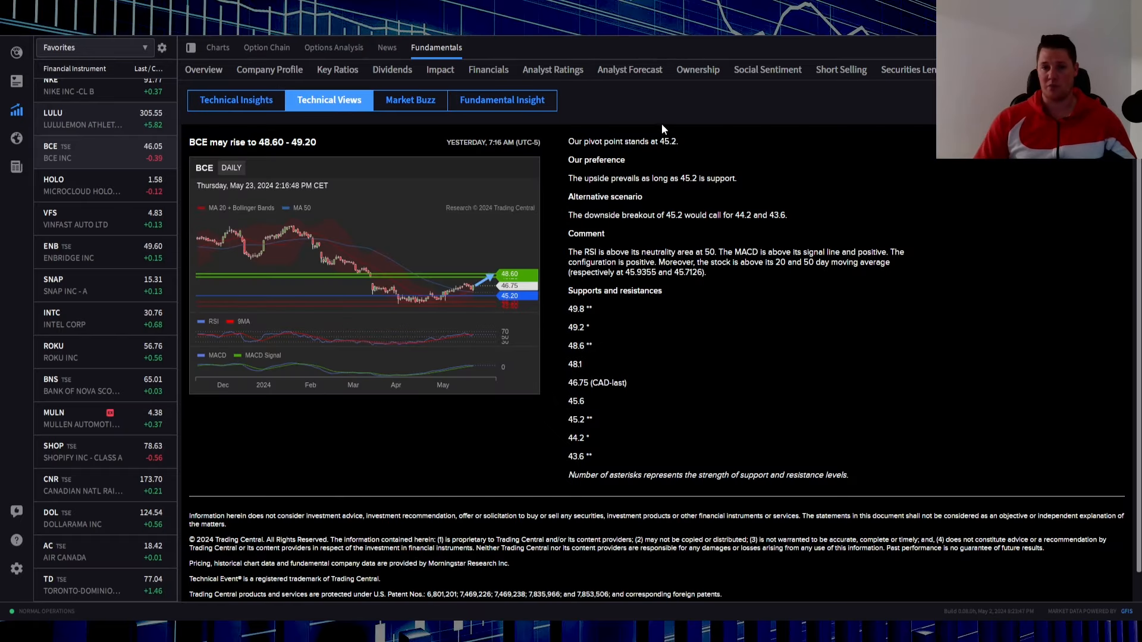
pyautogui.moveTo(696, 183)
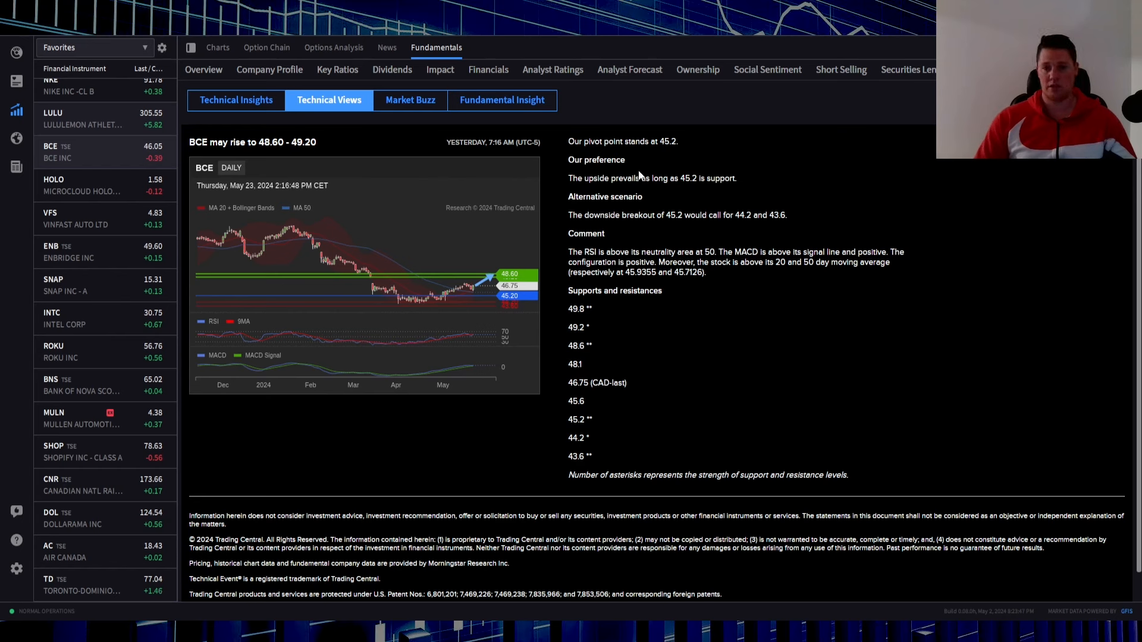
pyautogui.moveTo(331, 143)
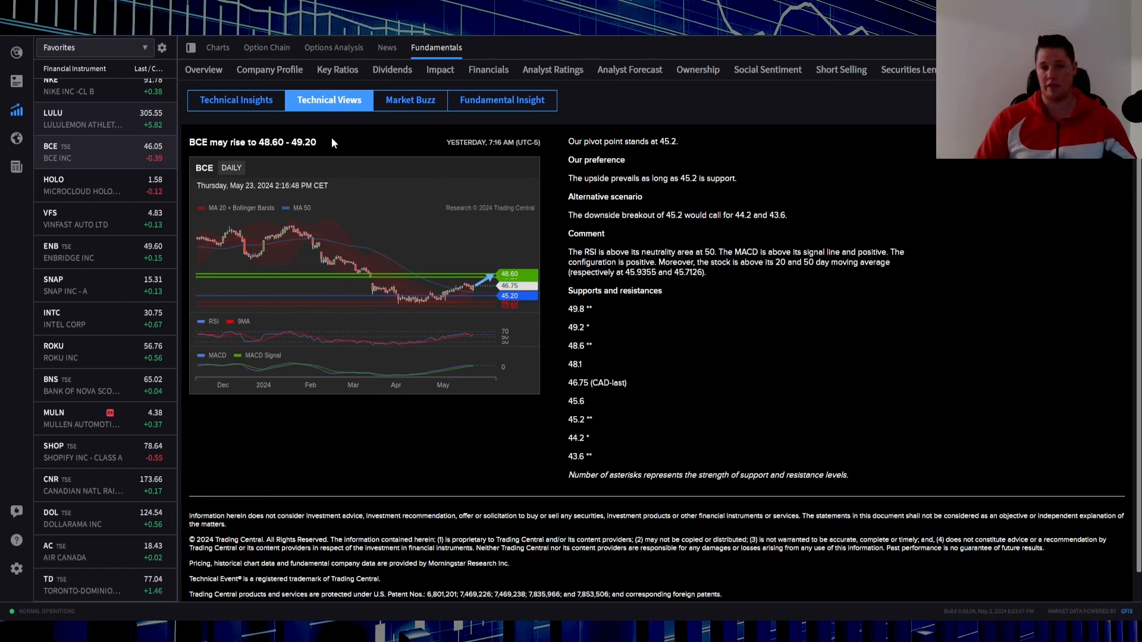
pyautogui.moveTo(298, 167)
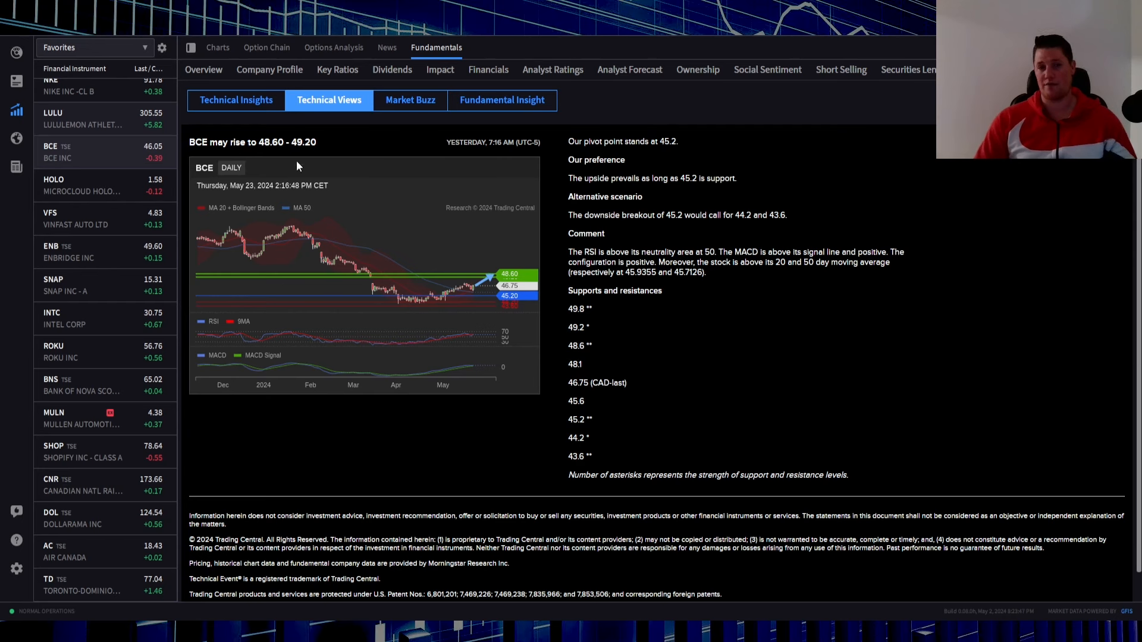